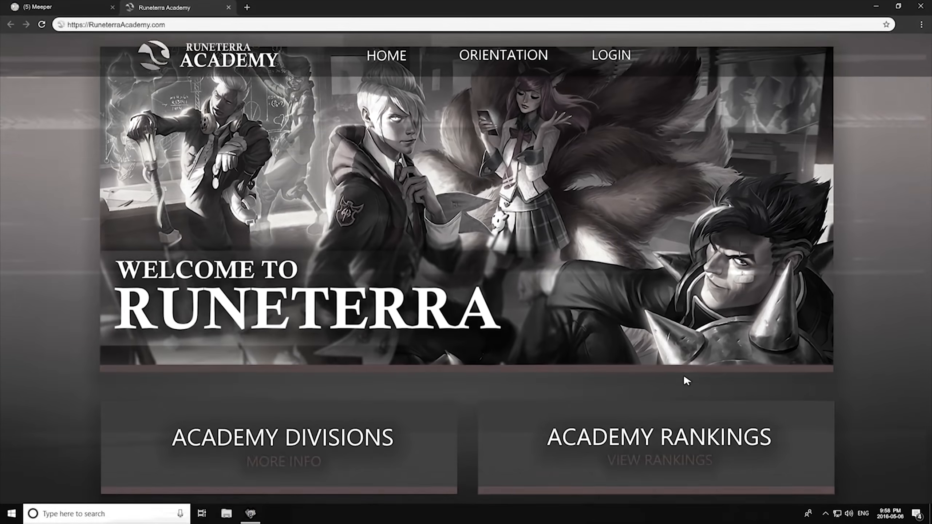
Sign in to Runeterra Academy and reach the student profile page.
click(611, 55)
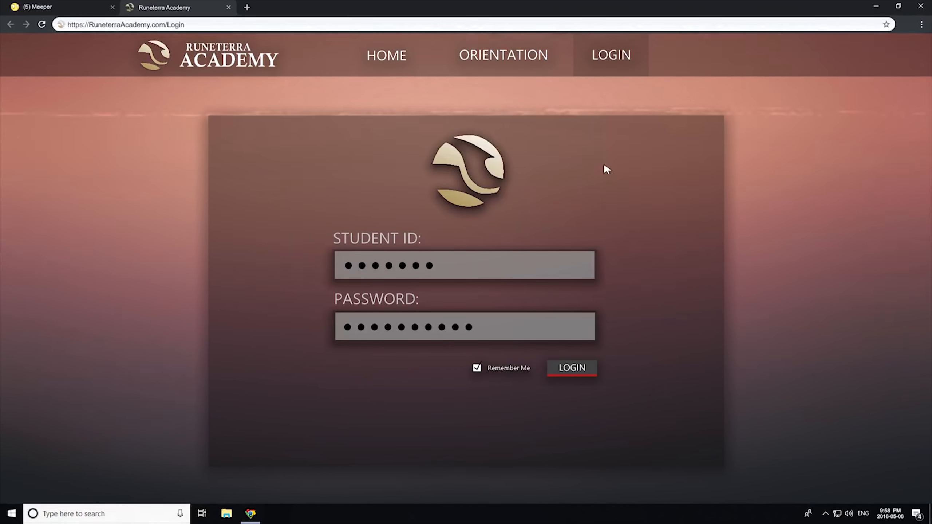
click(571, 367)
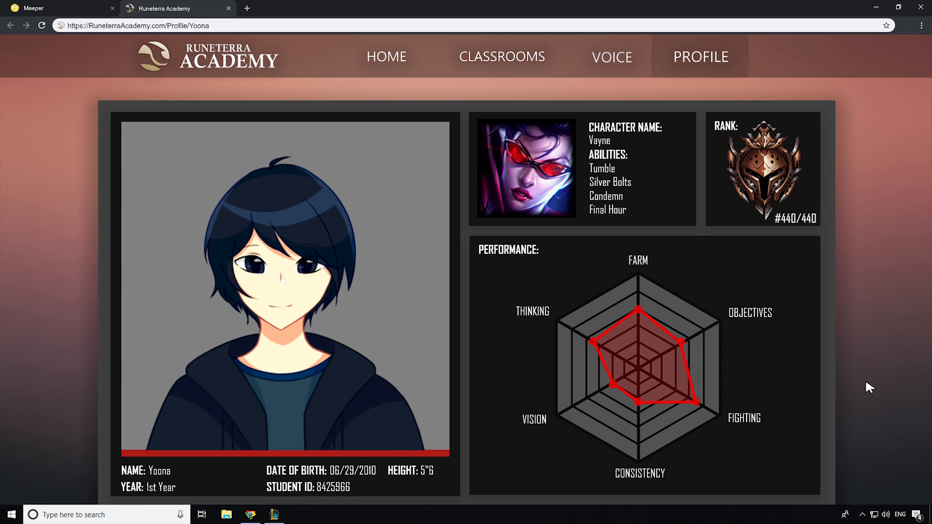
scroll(down, 3)
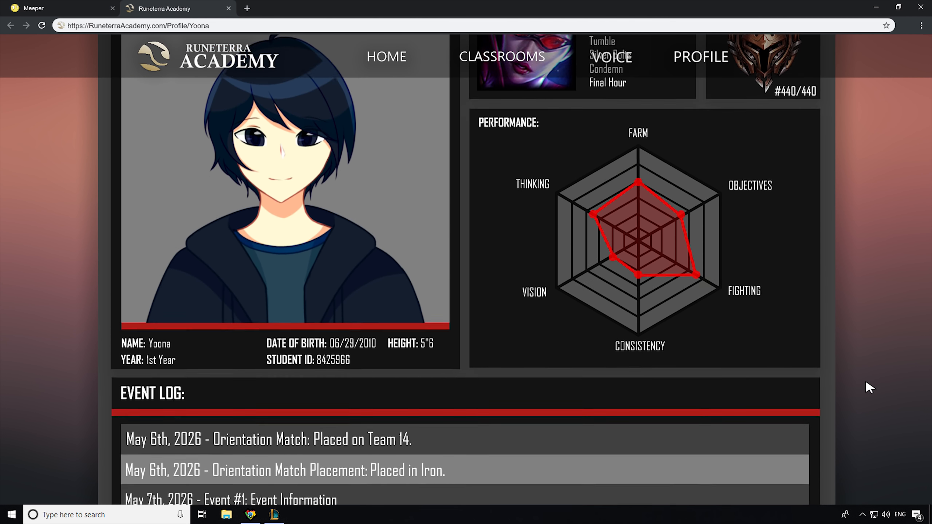
scroll(down, 3)
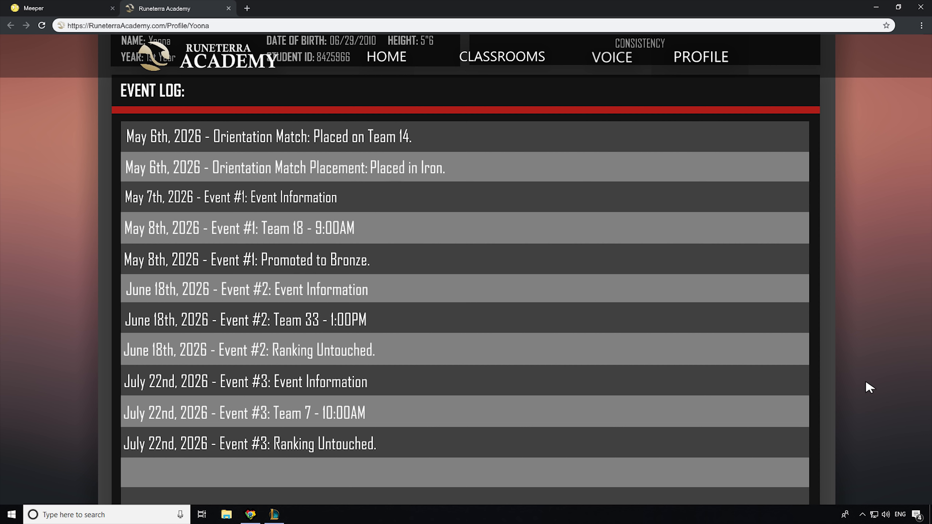
scroll(up, 3)
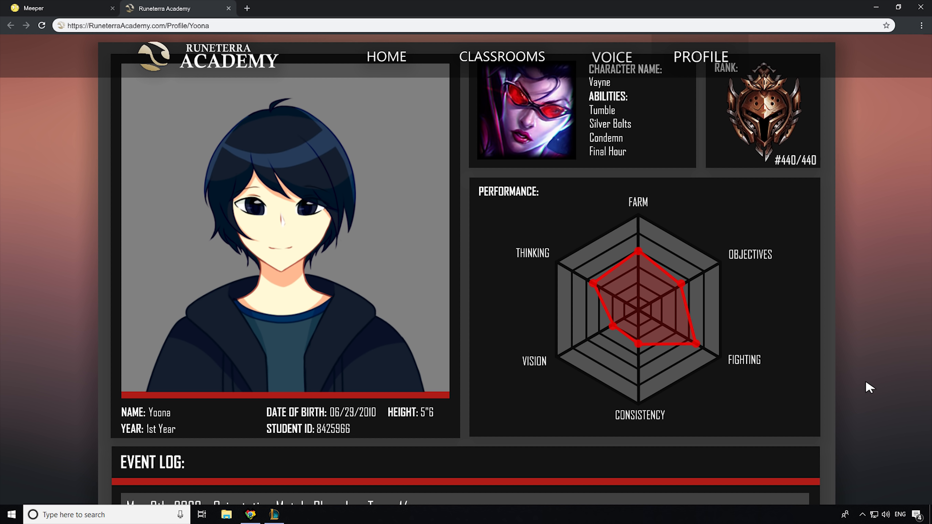
mouse_move(529, 62)
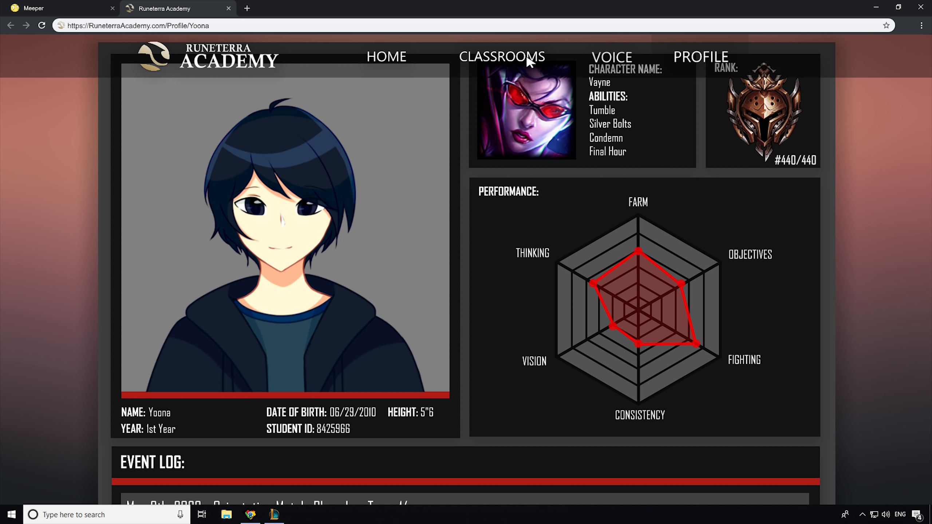
Enter classroom ADC101 from the Classrooms page.
click(503, 57)
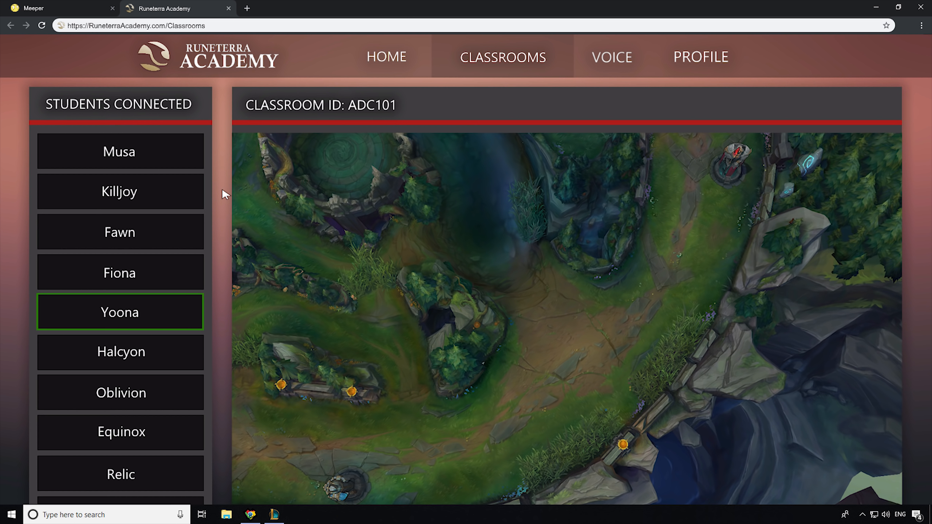
click(119, 312)
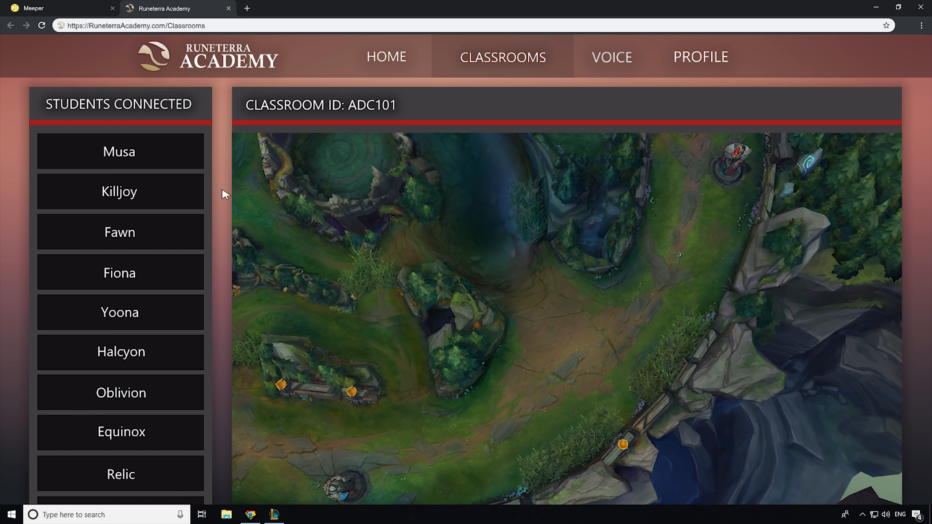
click(119, 313)
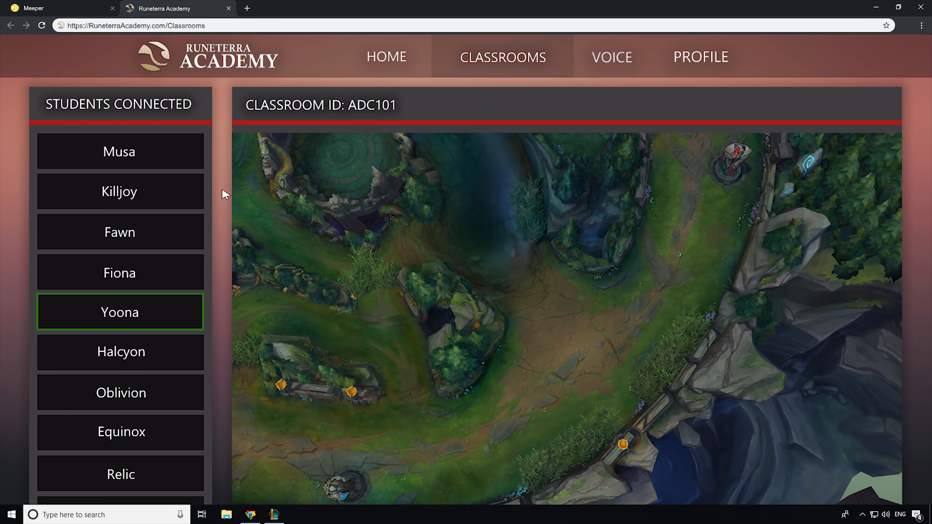
click(120, 312)
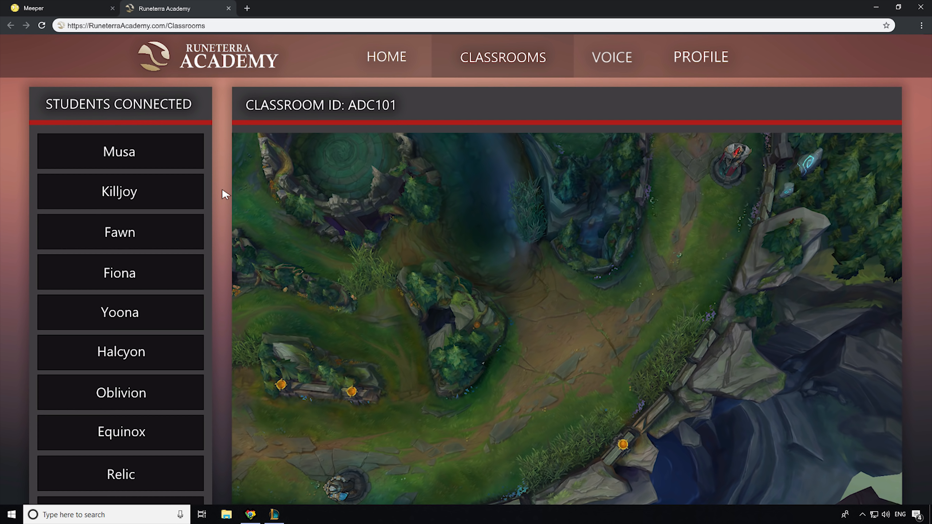
click(119, 312)
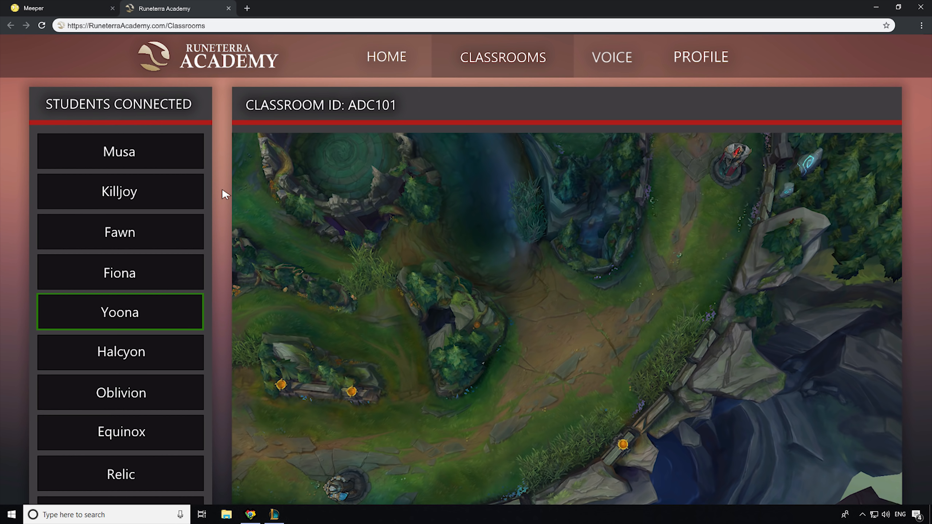
click(120, 312)
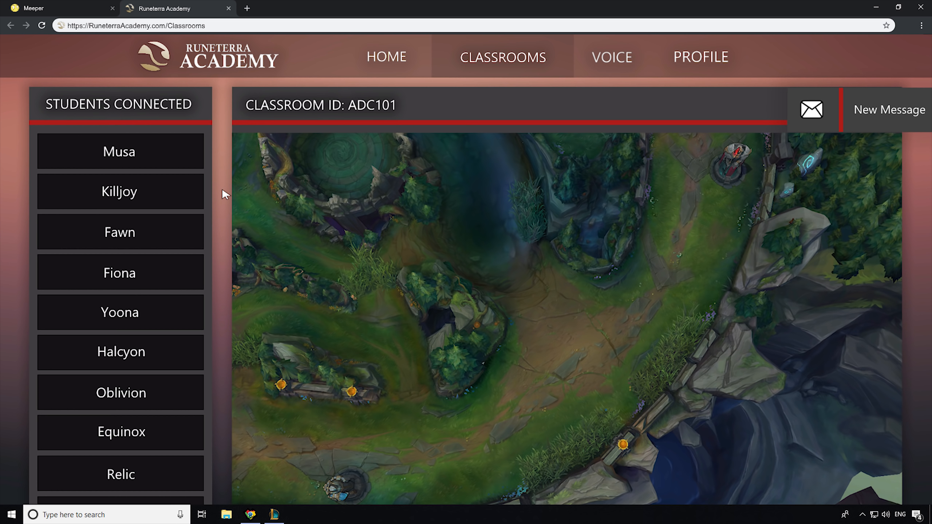
Read Scien's new message and head to the voice channels page for General Room 7.
click(810, 109)
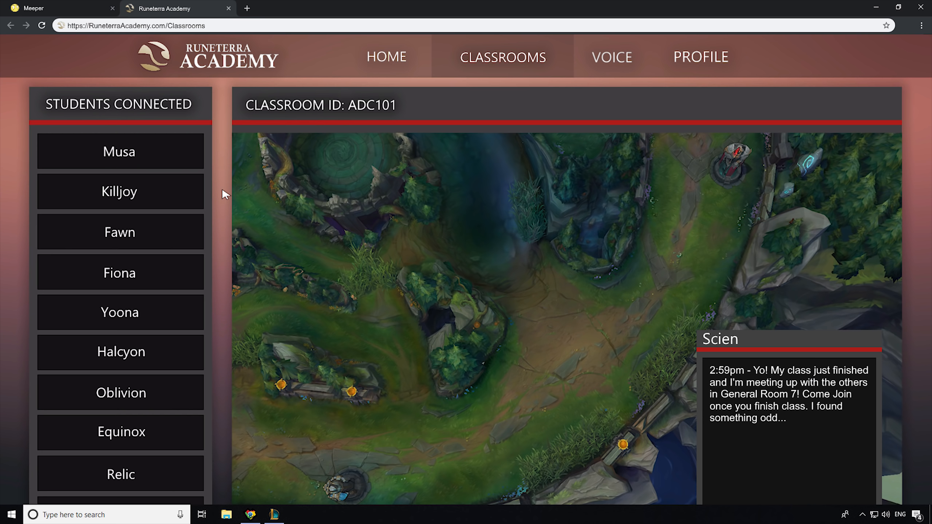
click(611, 56)
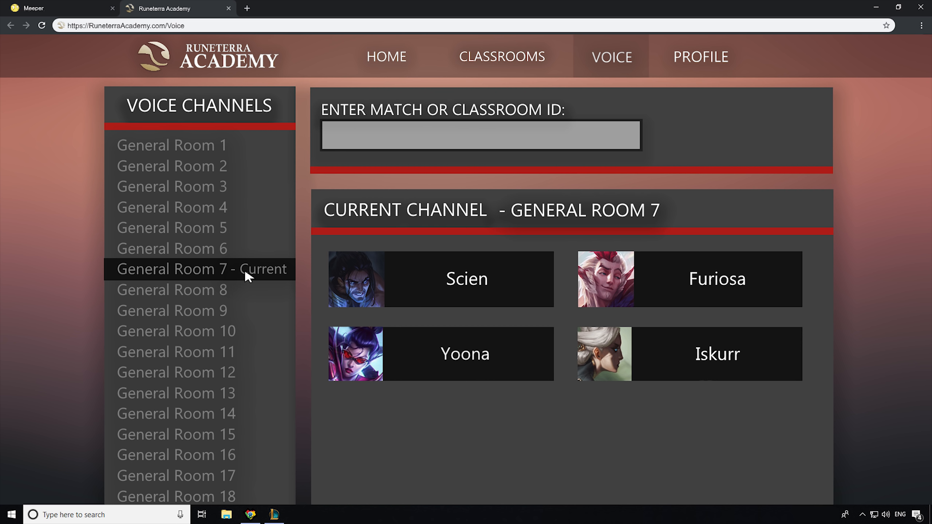
mouse_move(101, 215)
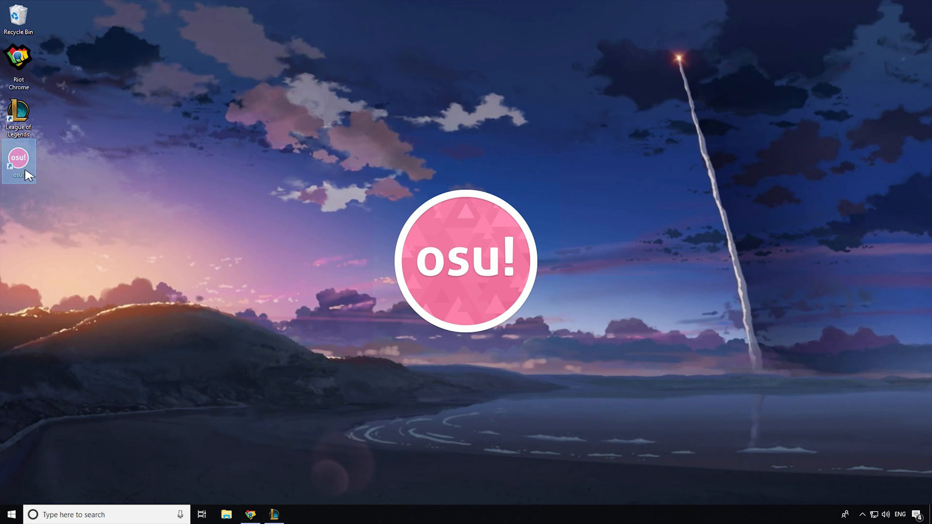
Launch osu! and bring up the Dori Dori beatmap on Hard difficulty.
double_click(18, 161)
text(dor)
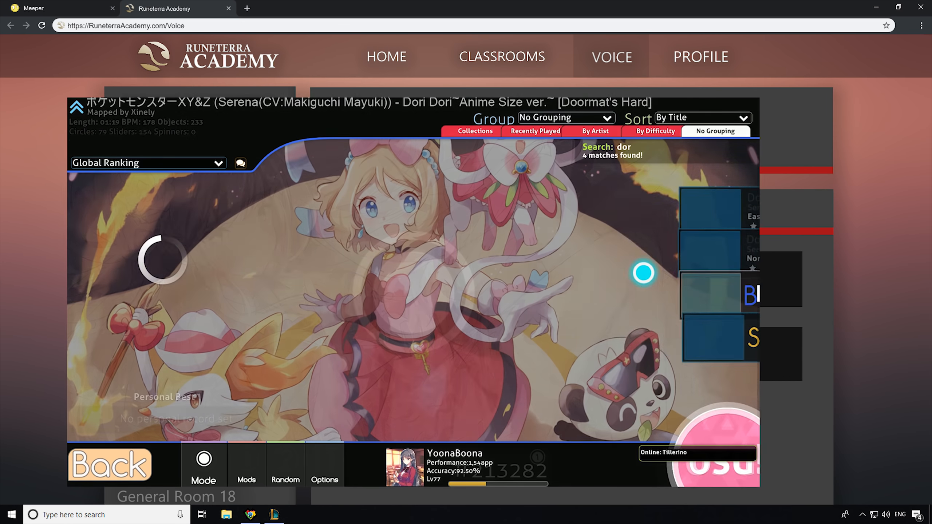
click(325, 469)
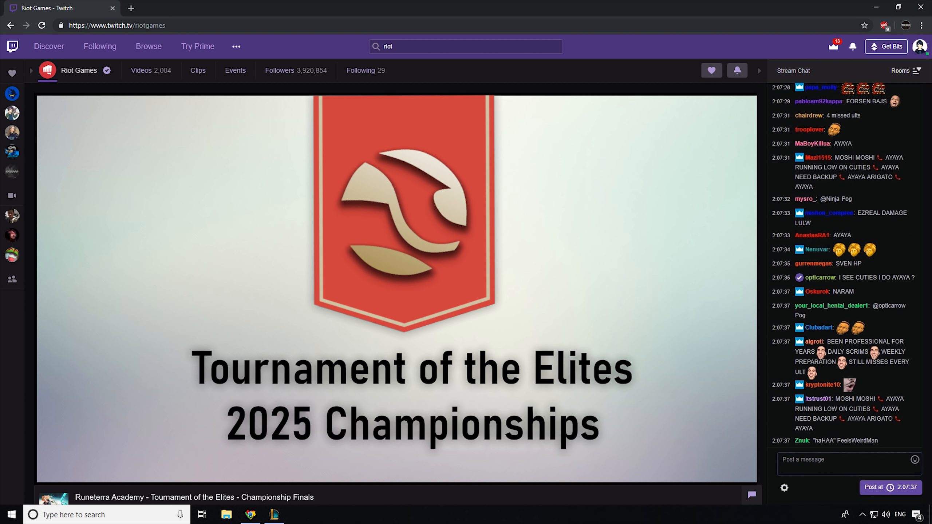
Watch the Riot Games Tournament of the Elites stream showing a match replay.
scroll(down, 3)
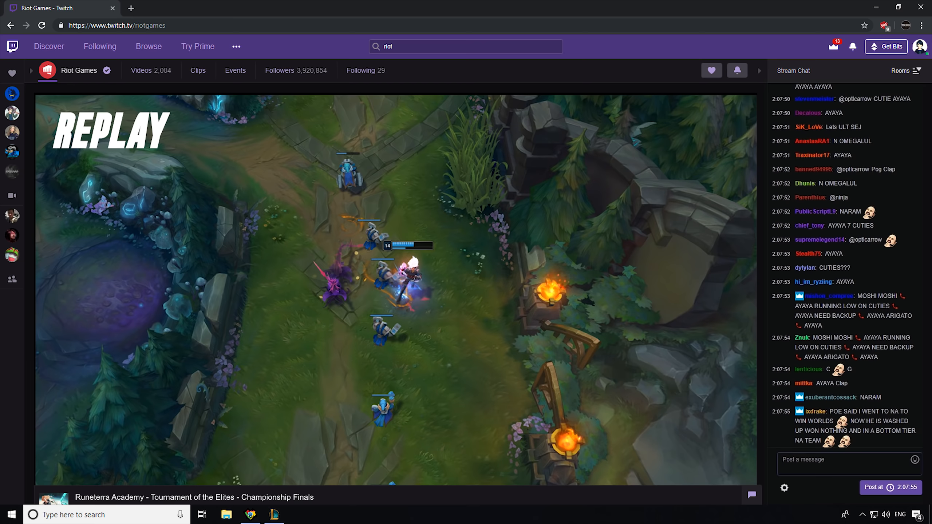
click(174, 8)
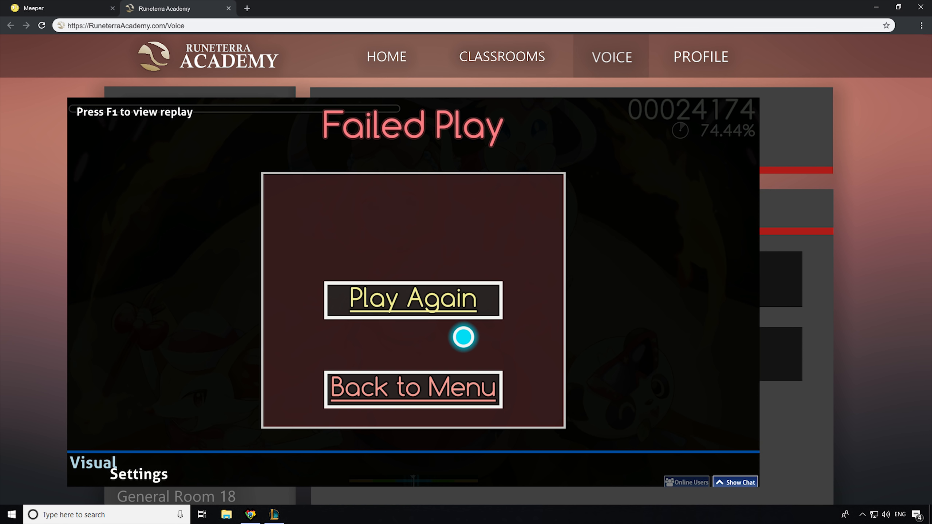
mouse_move(418, 374)
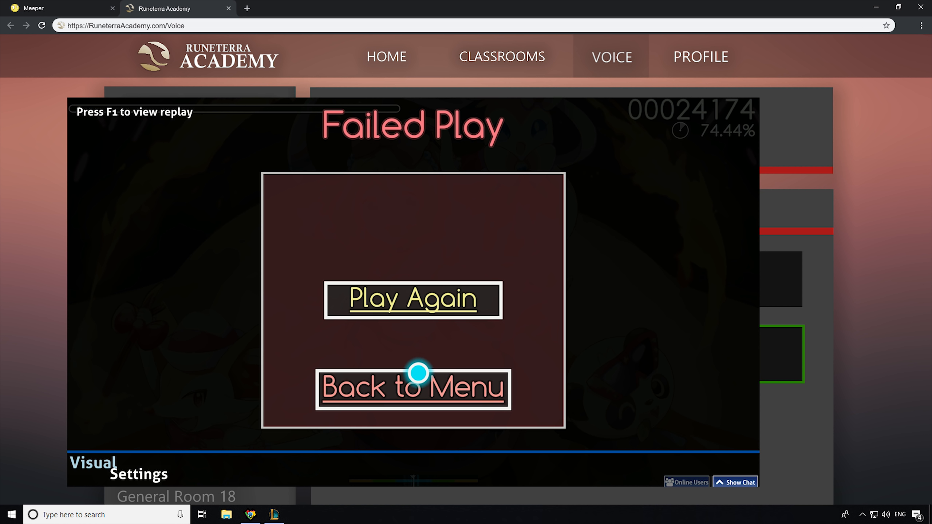
Leave the failed run for the menu and start a fresh play of the beatmap.
click(412, 388)
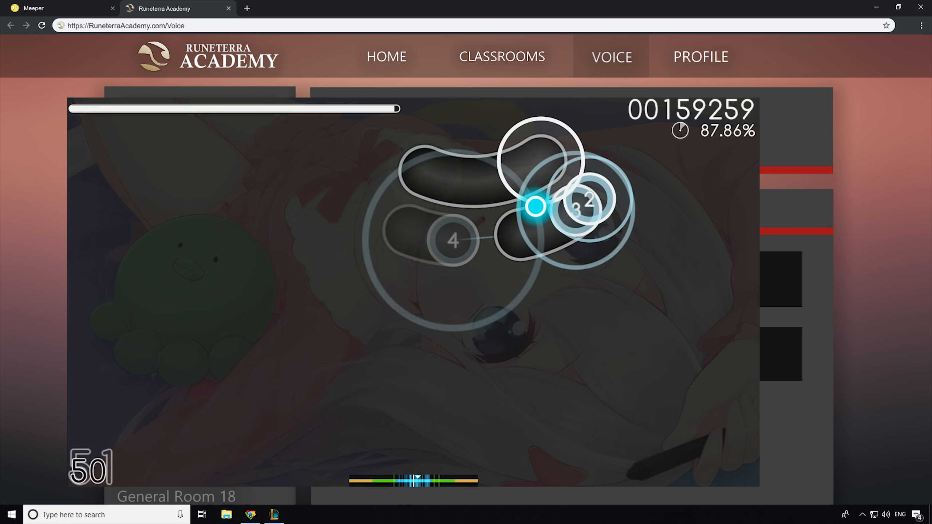
Pause and quit the osu! play so the Midterm Announcement page shows.
key(Escape)
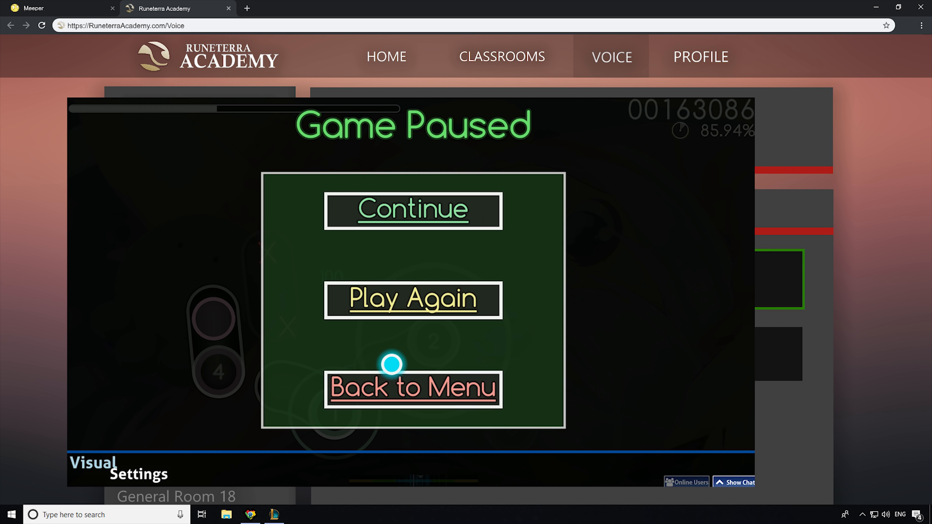
click(412, 388)
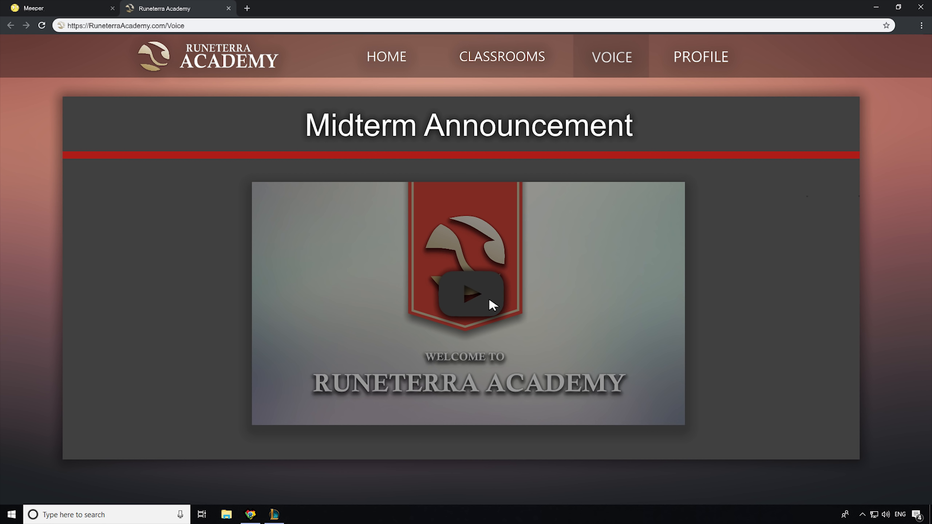
Play the midterm announcement video, then return to the voice channel page.
click(701, 56)
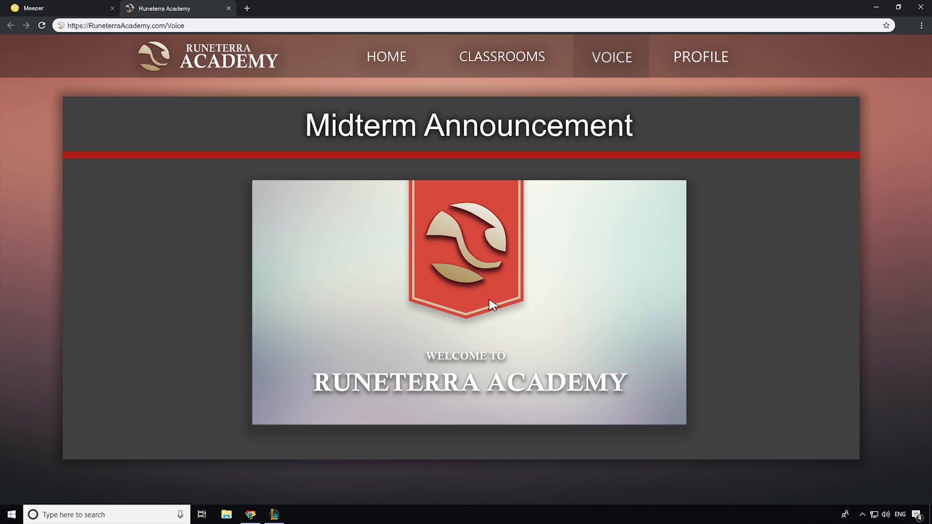
click(611, 57)
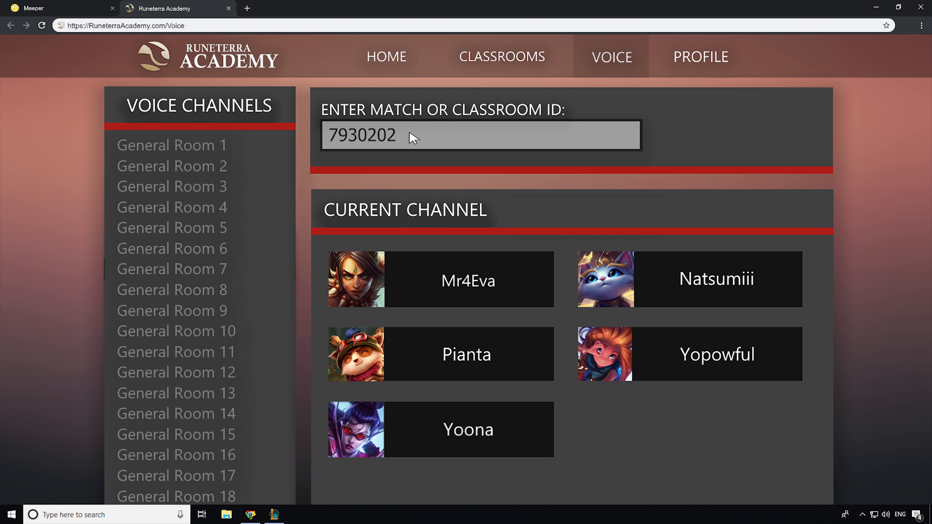
Join the voice channel for match 7930202 with the five teammates.
click(441, 279)
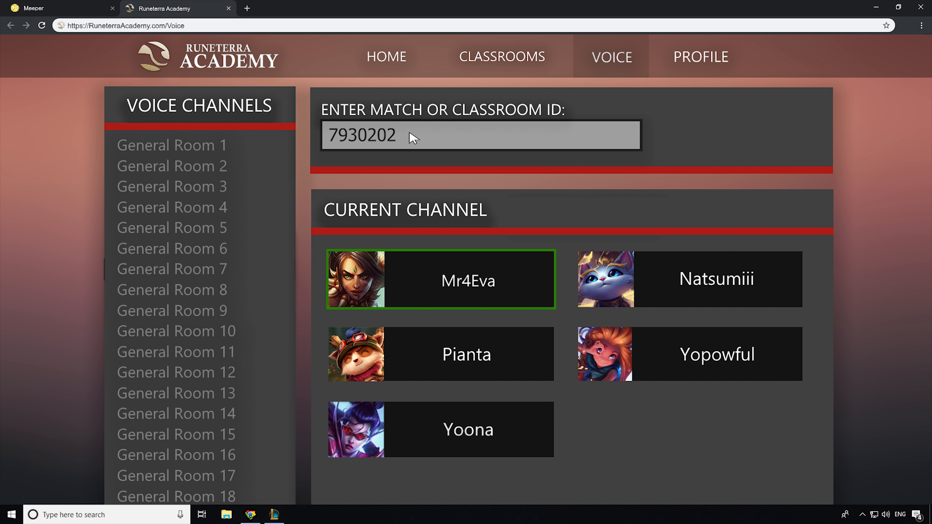
click(440, 279)
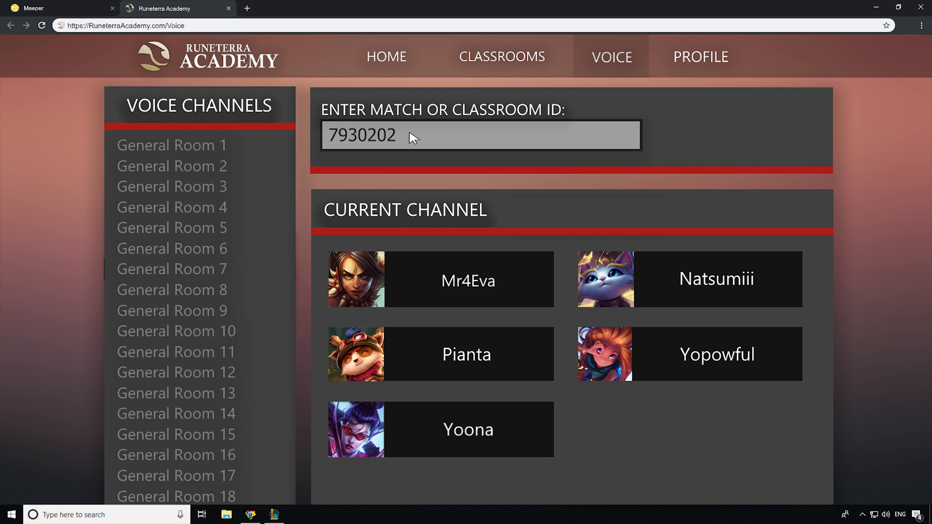
click(441, 279)
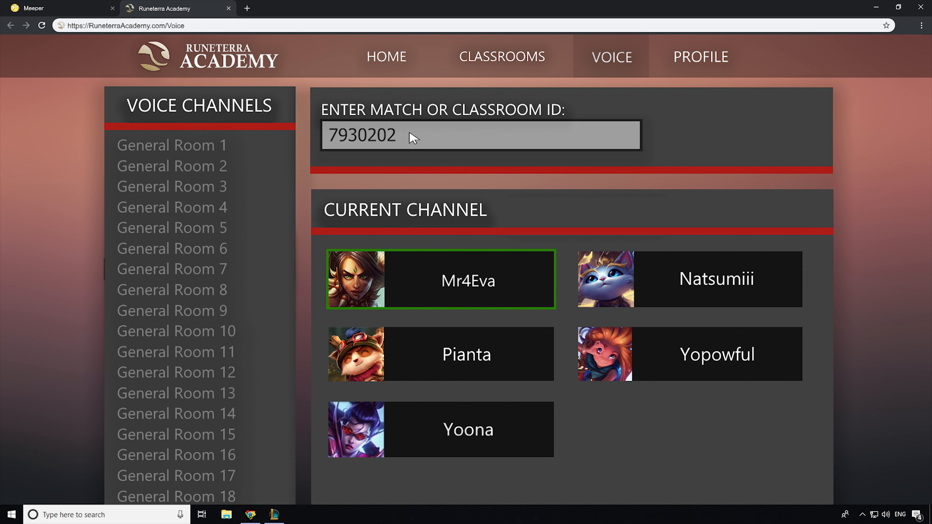
click(441, 354)
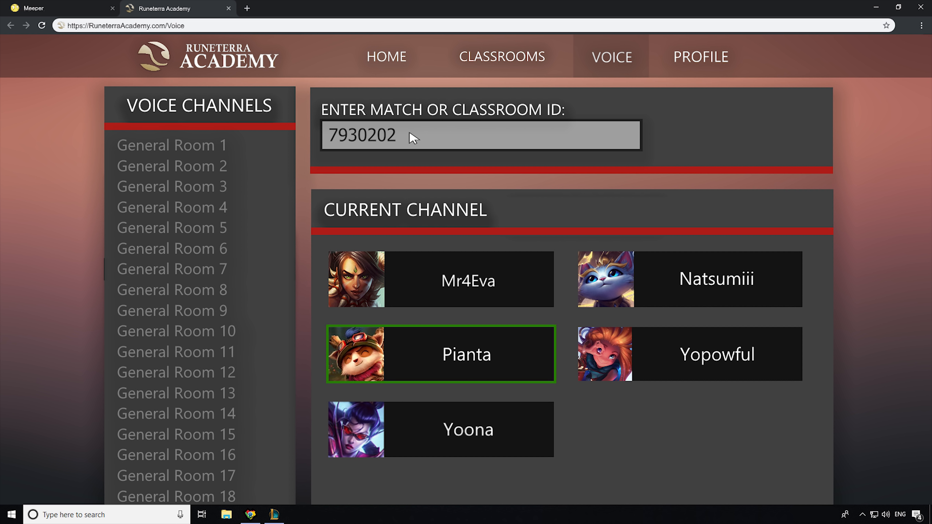
click(440, 429)
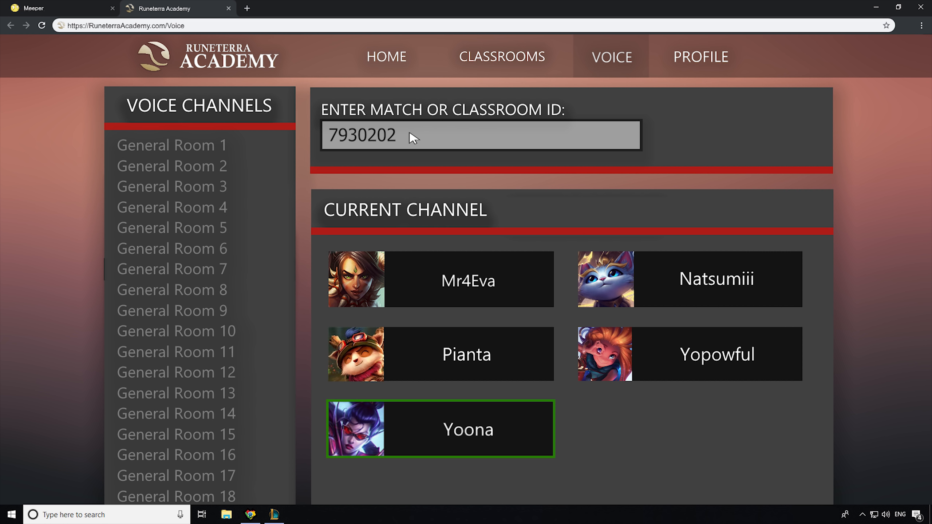
click(441, 354)
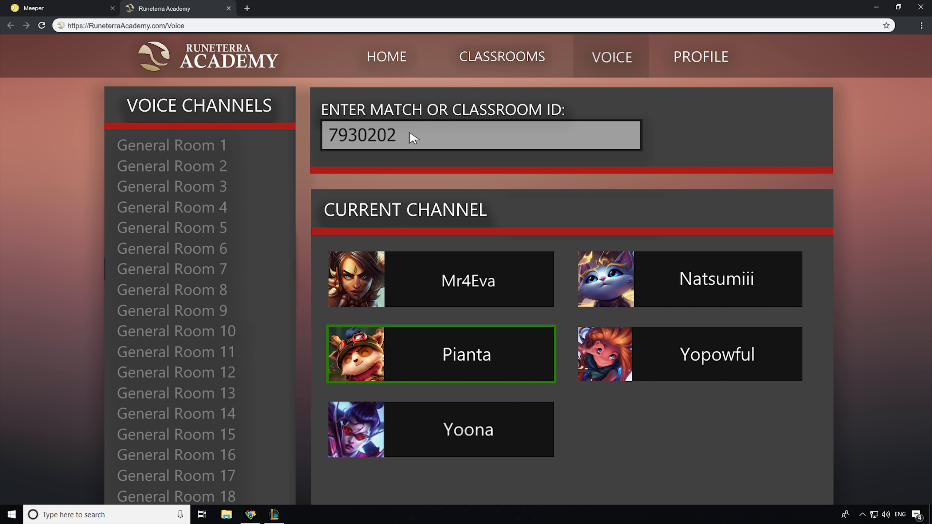
click(439, 354)
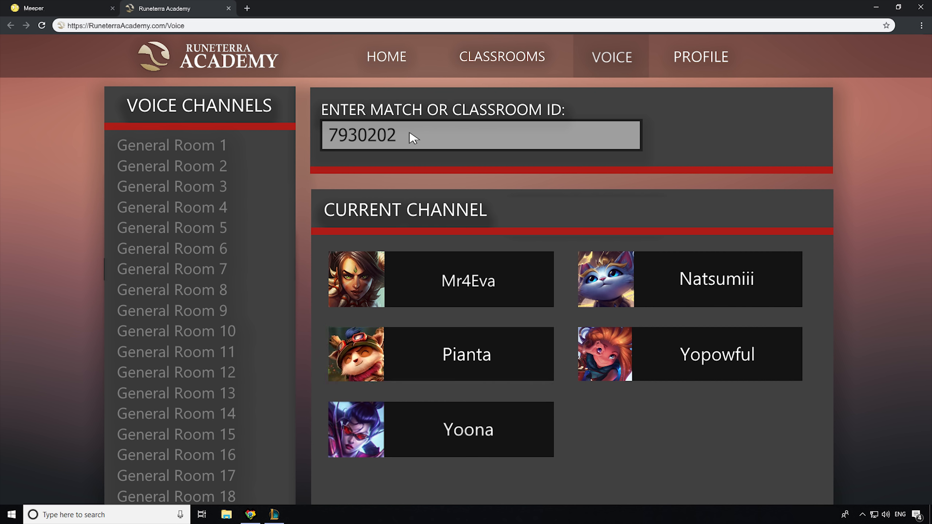
click(440, 354)
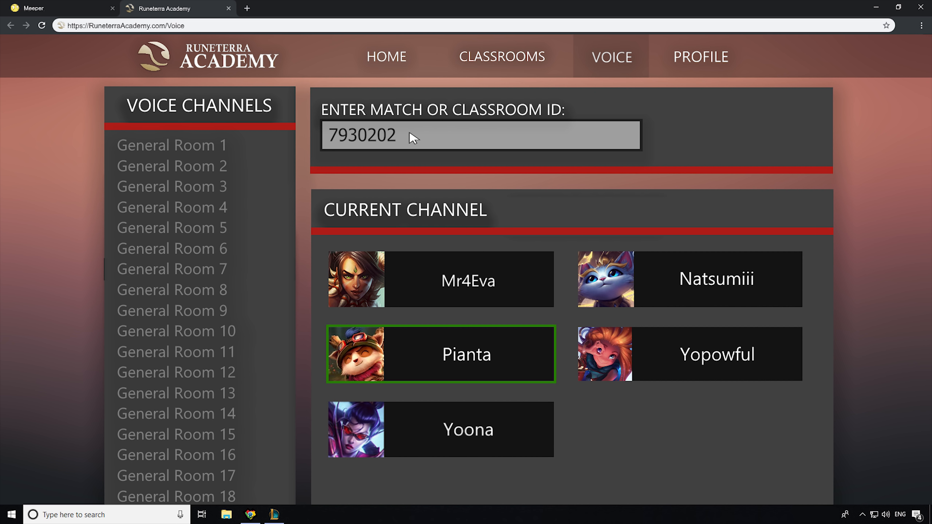
click(689, 354)
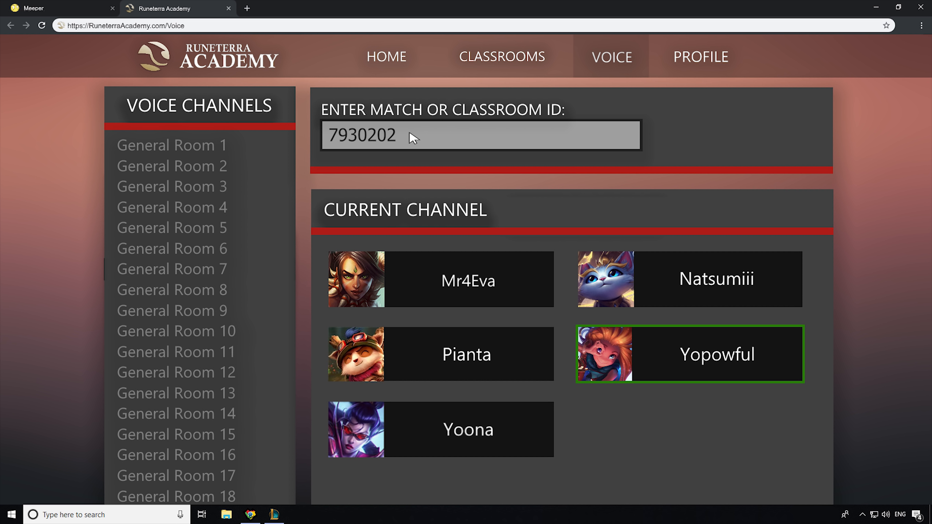
Launch the League of Legends match into champion select.
click(442, 279)
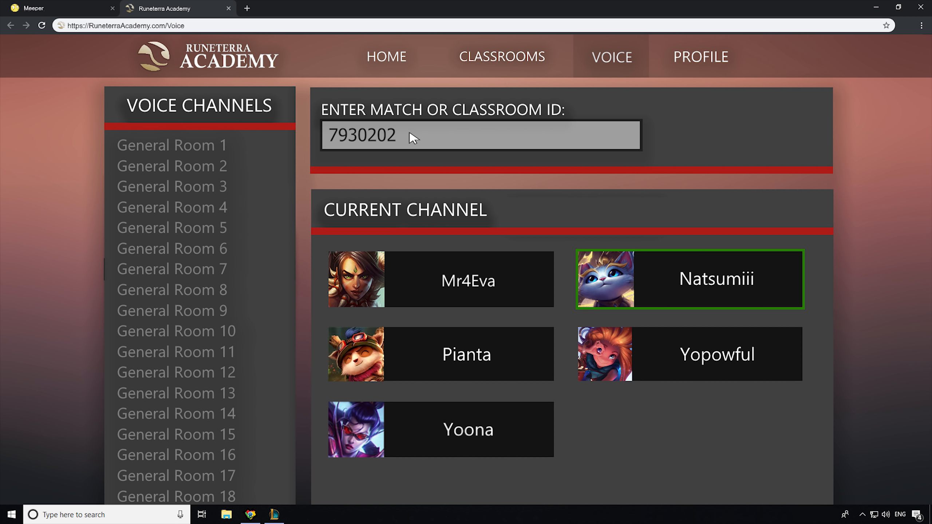
click(441, 279)
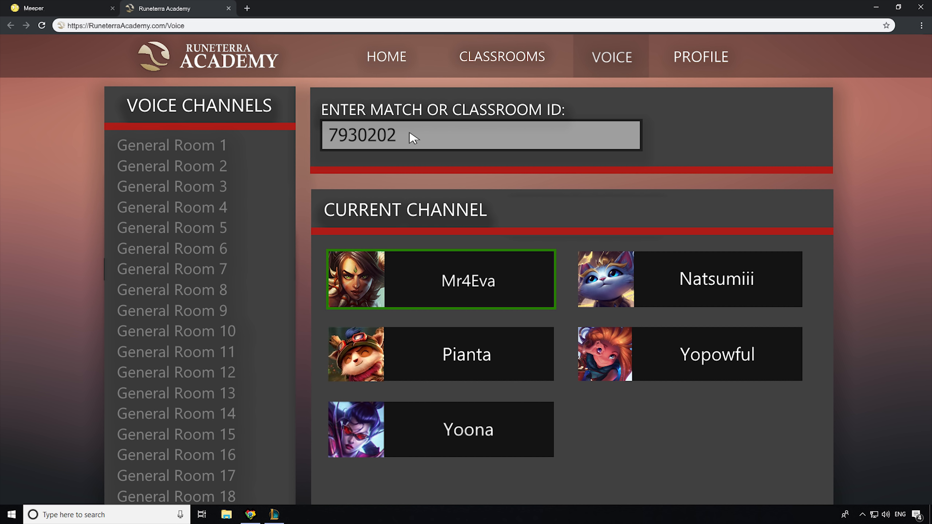
click(440, 429)
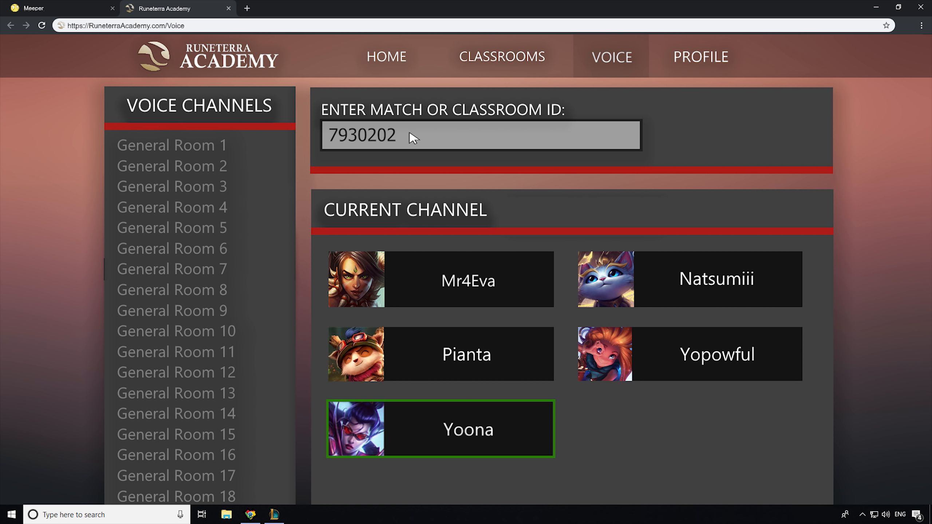
click(440, 428)
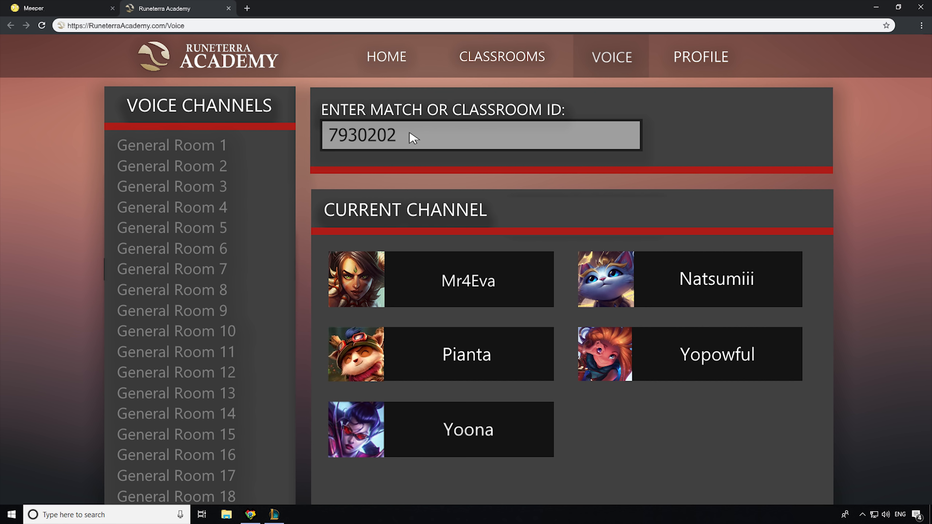
click(442, 354)
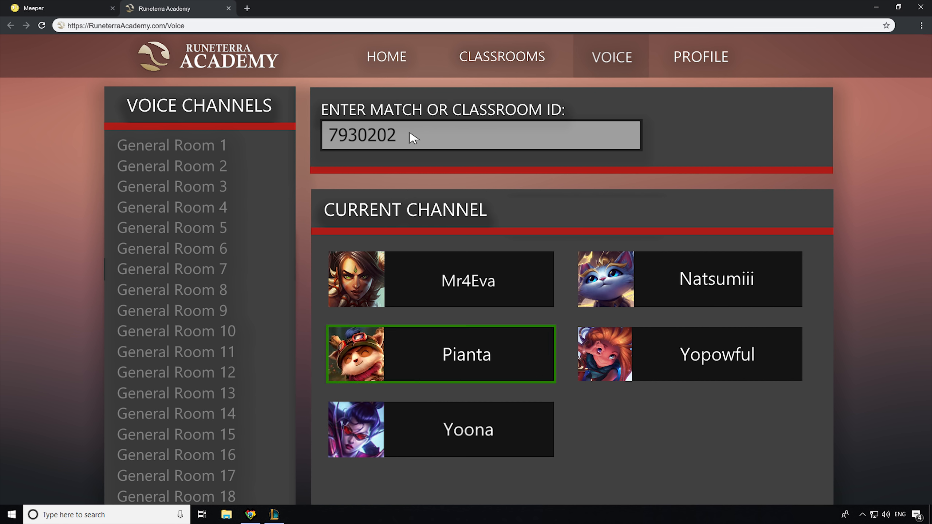
click(690, 354)
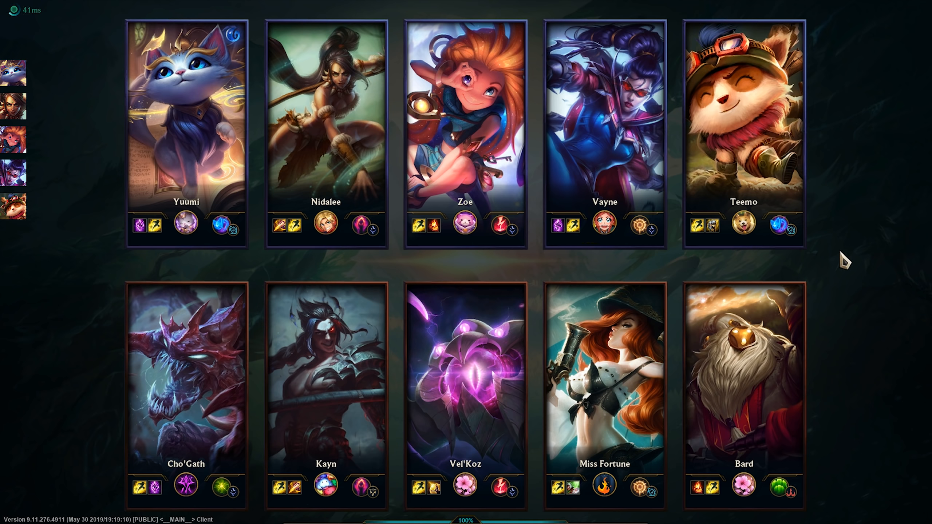
Load into the match and farm minions beside the allied tower as Nidalee.
click(13, 107)
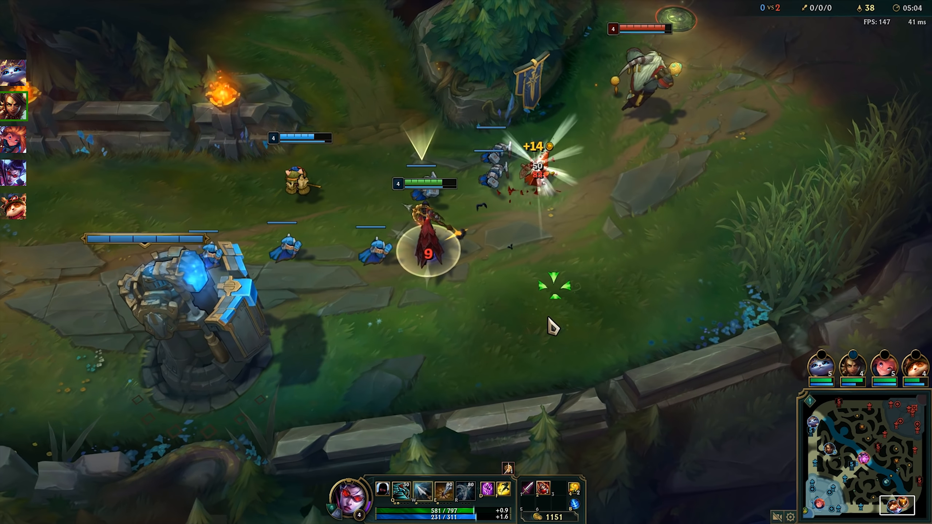
Review the scoreboard with both teams' kills, creep scores and items, then keep playing.
key(tab)
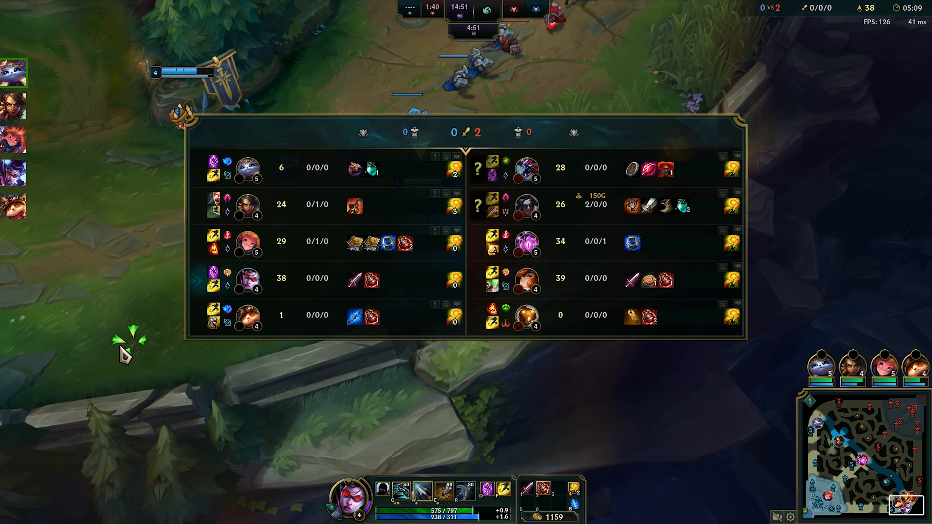
key(tab)
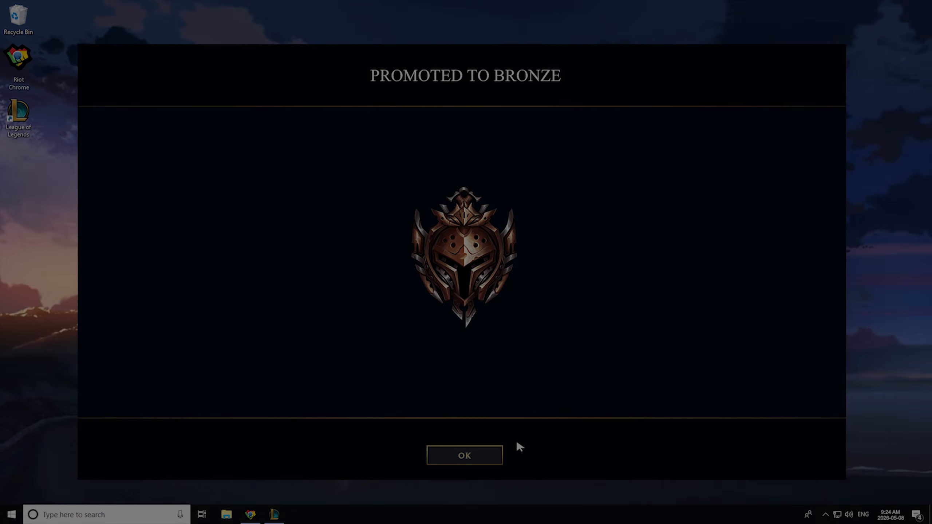
Accept the 'Promoted to Bronze' dialog after winning the match.
click(465, 456)
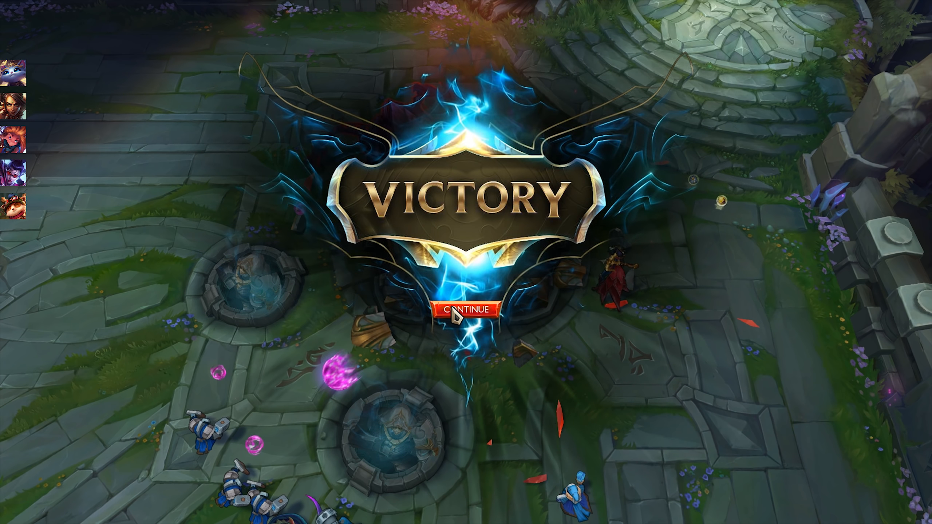
Continue from the Victory screen and accept the 'New Ranking: Gold' dialog.
click(466, 309)
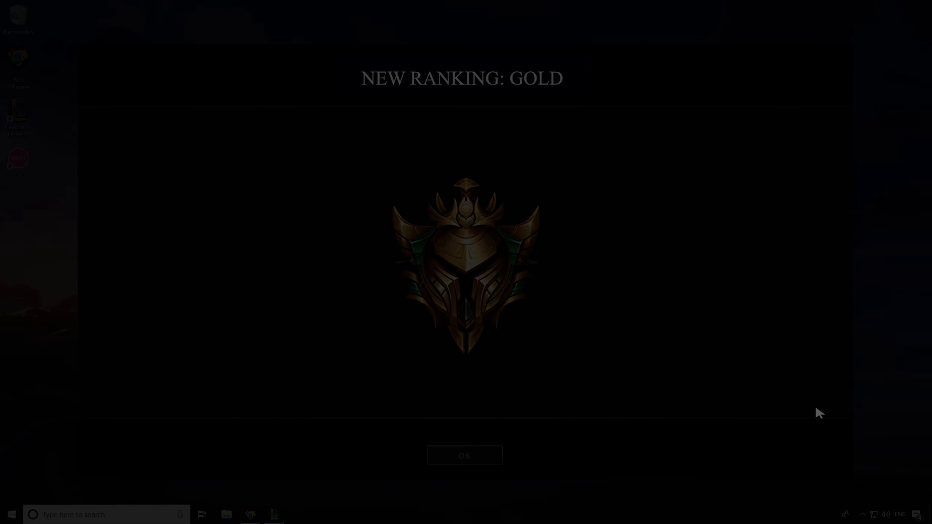
click(465, 455)
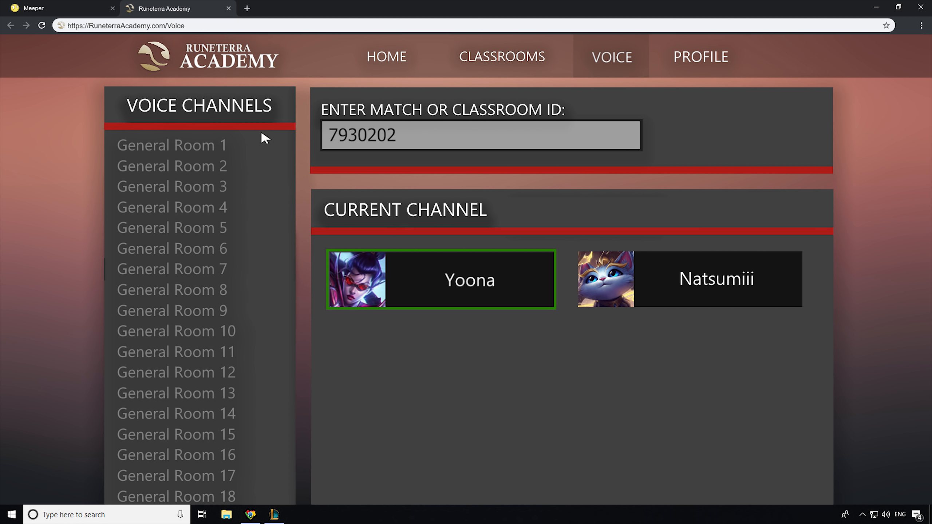
click(689, 280)
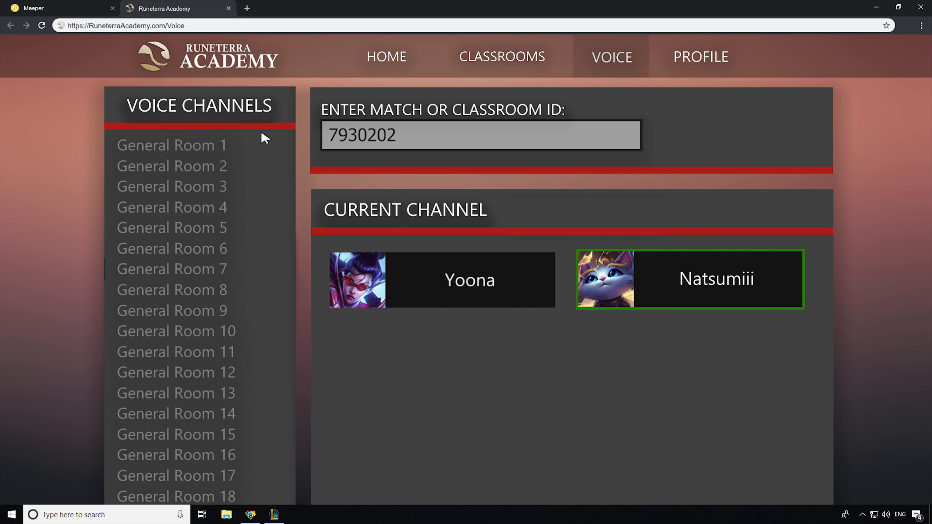
click(441, 280)
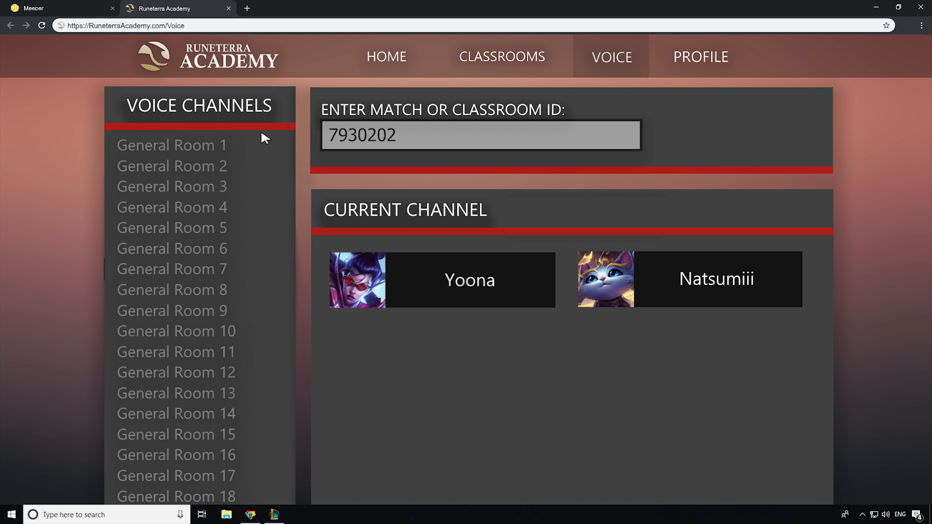
click(690, 280)
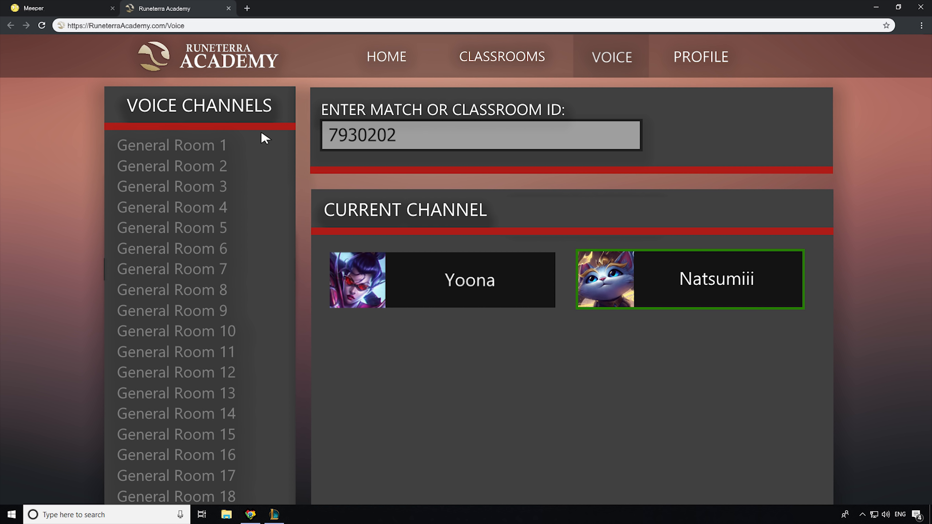
click(441, 279)
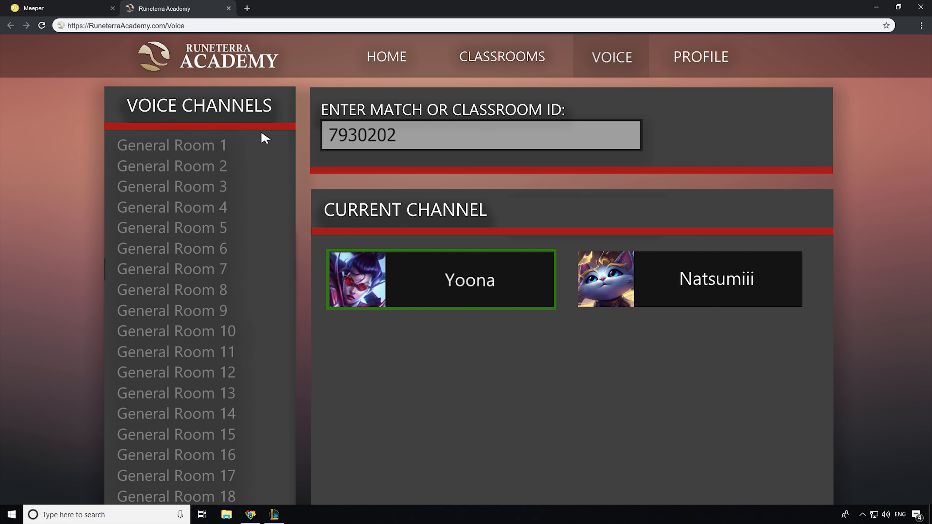
click(689, 280)
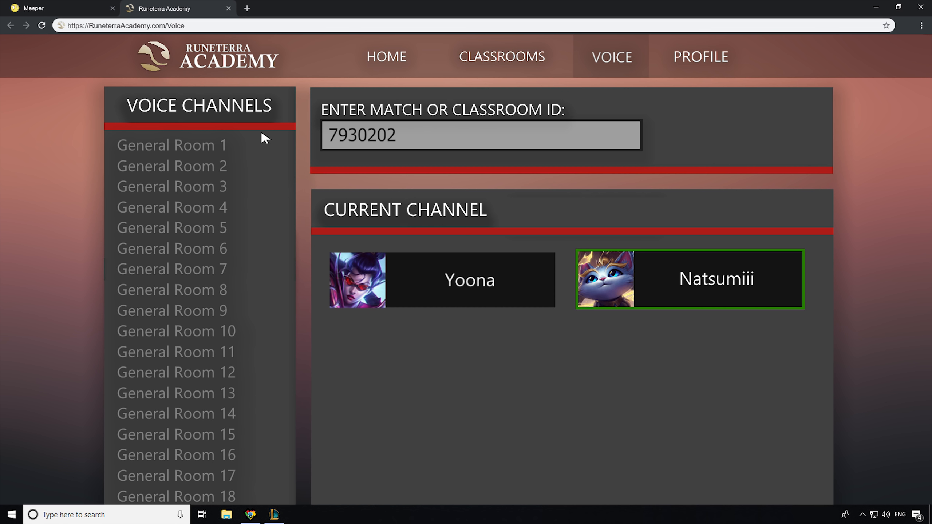
click(441, 280)
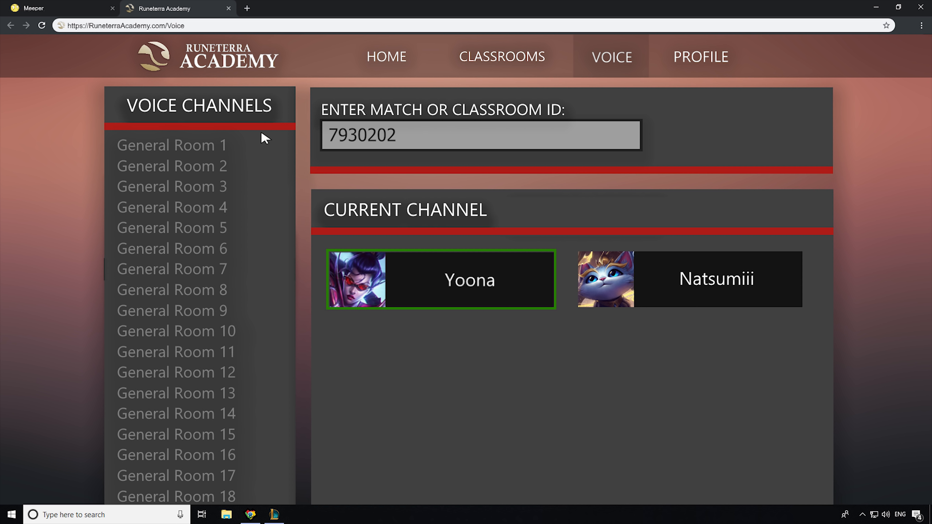
click(688, 280)
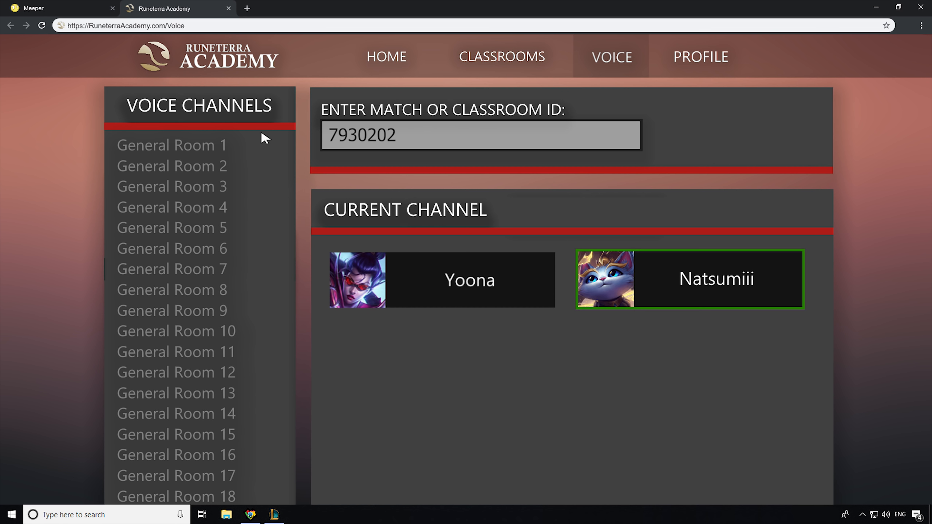
click(441, 279)
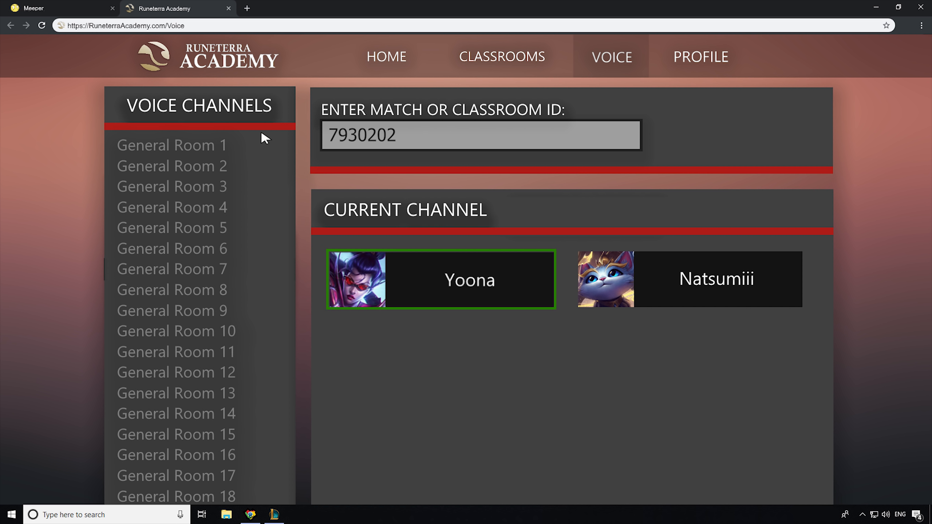
click(689, 280)
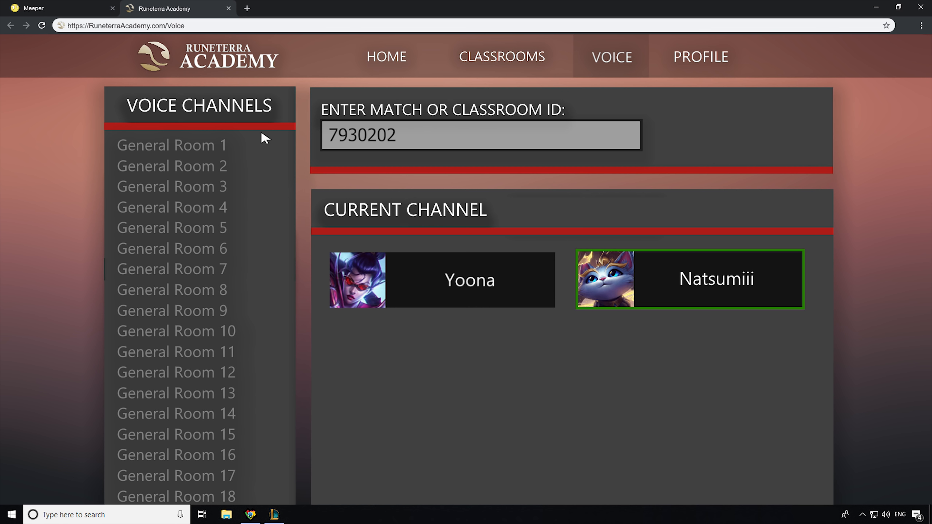
click(441, 279)
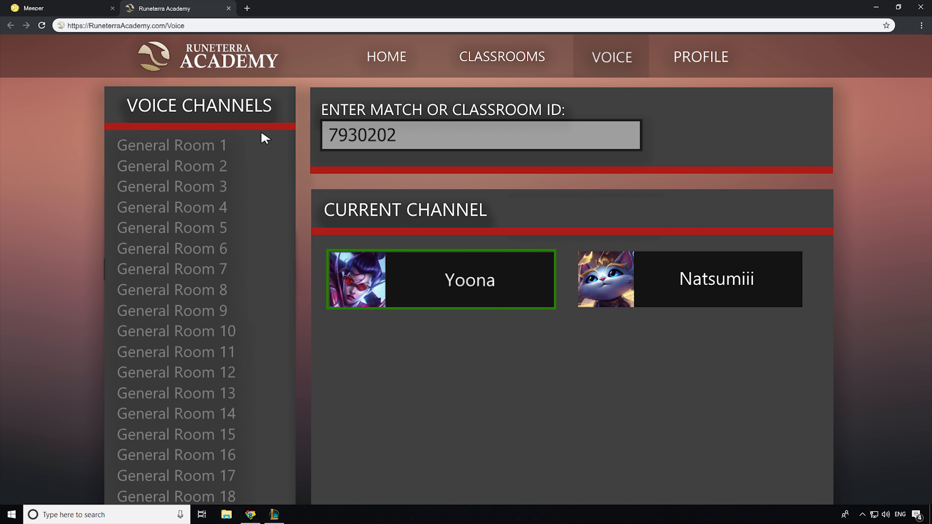